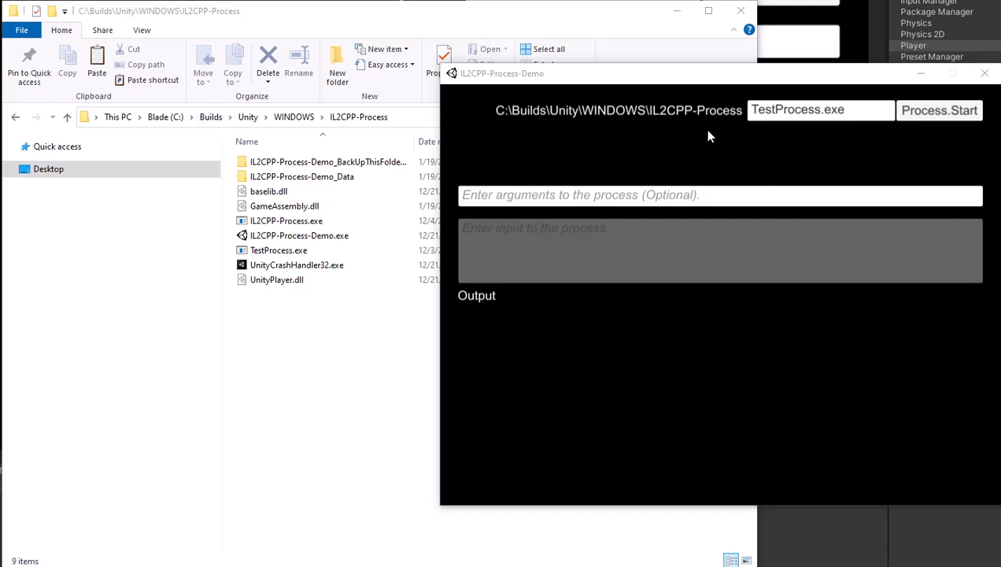
mouse_move(712, 136)
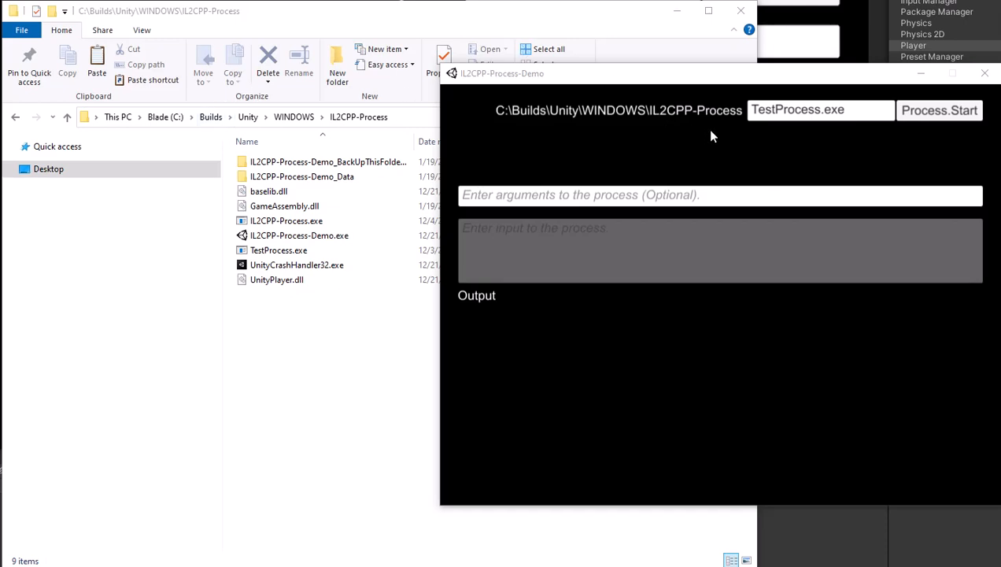
mouse_move(699, 142)
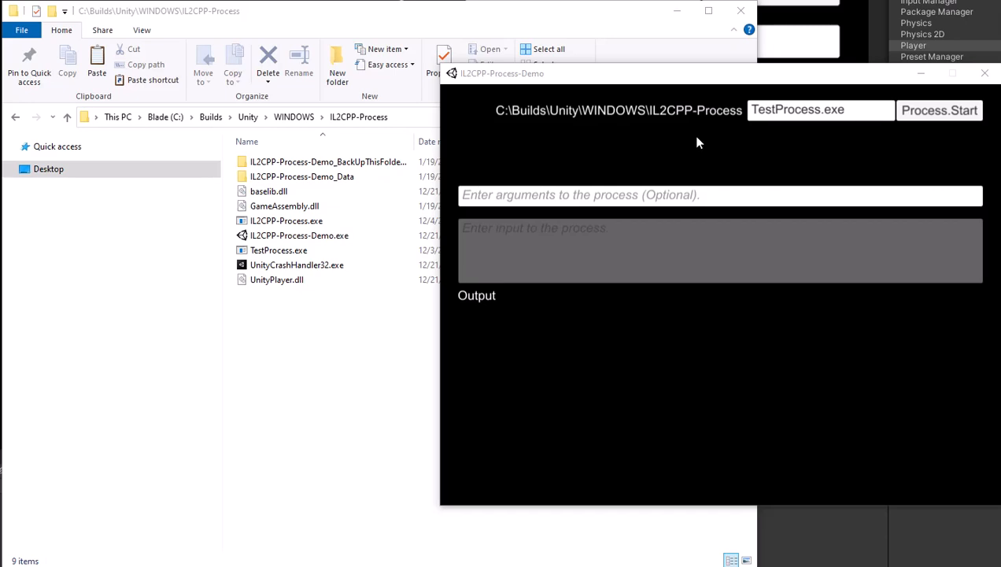
mouse_move(710, 148)
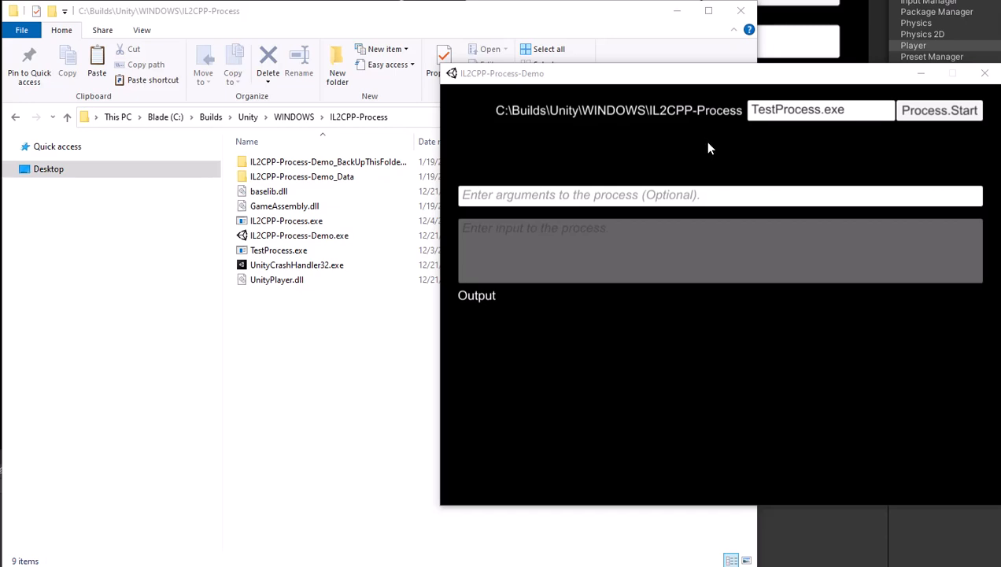
mouse_move(714, 155)
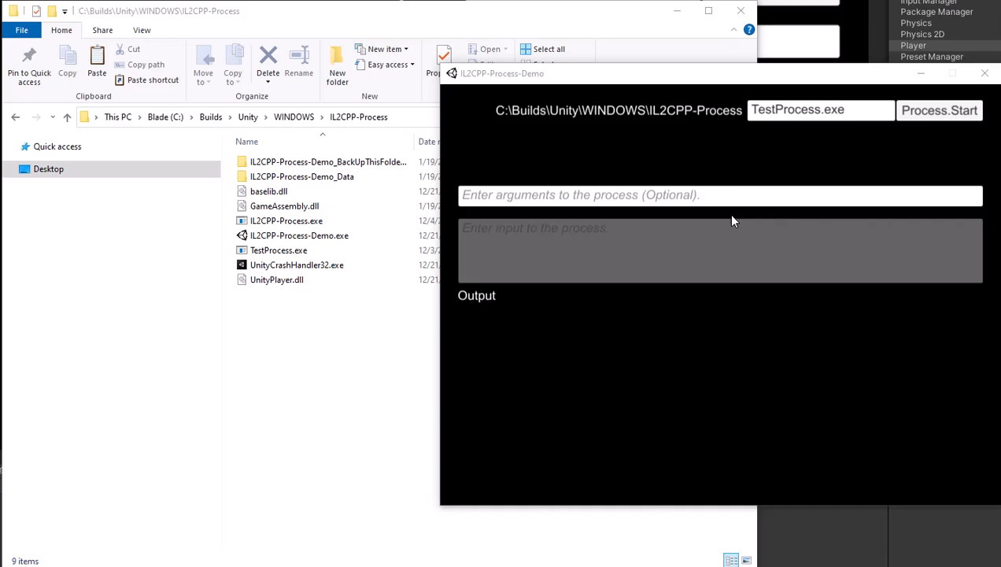
mouse_move(723, 196)
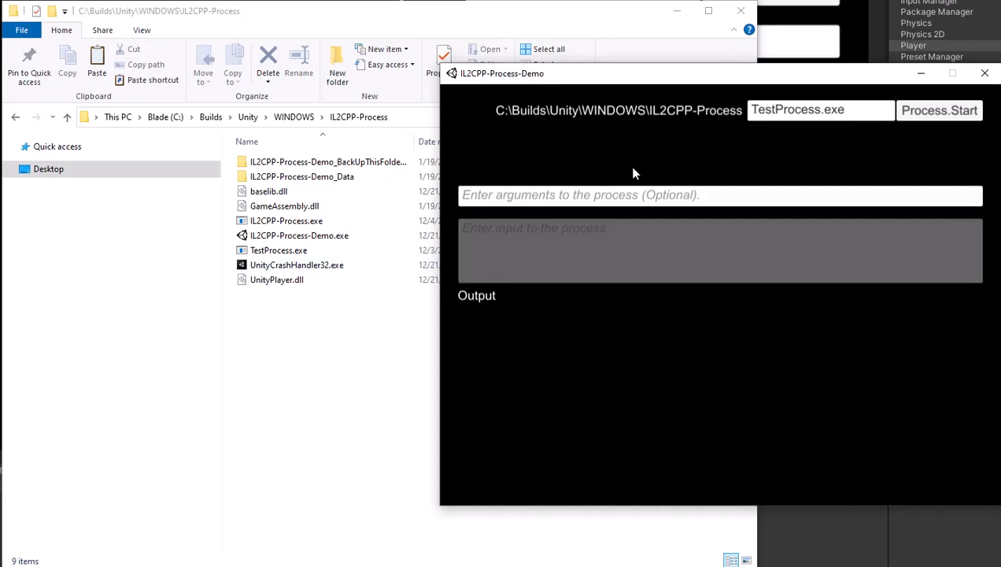
mouse_move(565, 99)
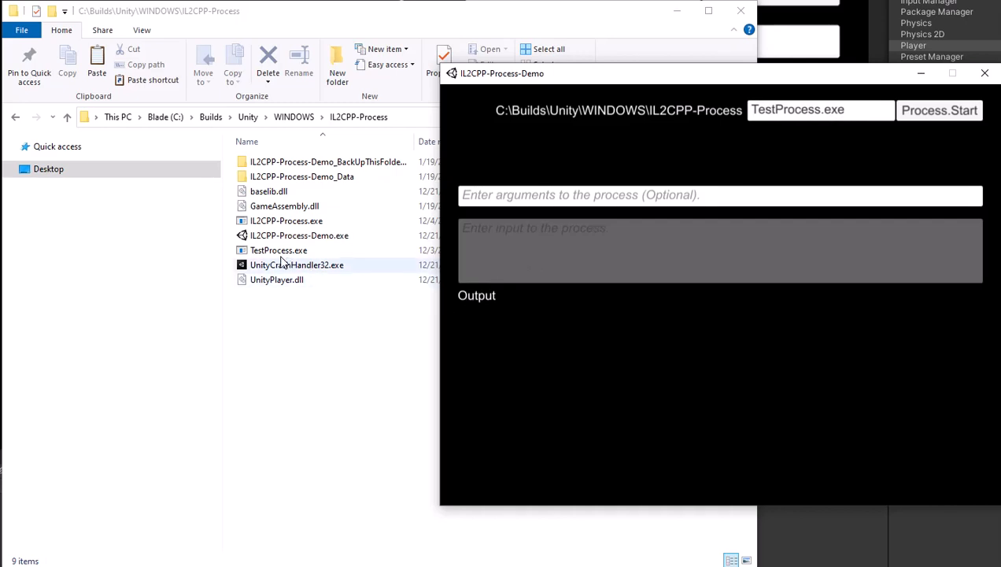
- Enter 'first second' as the process arguments and launch TestProcess.exe with Process.Start
click(278, 249)
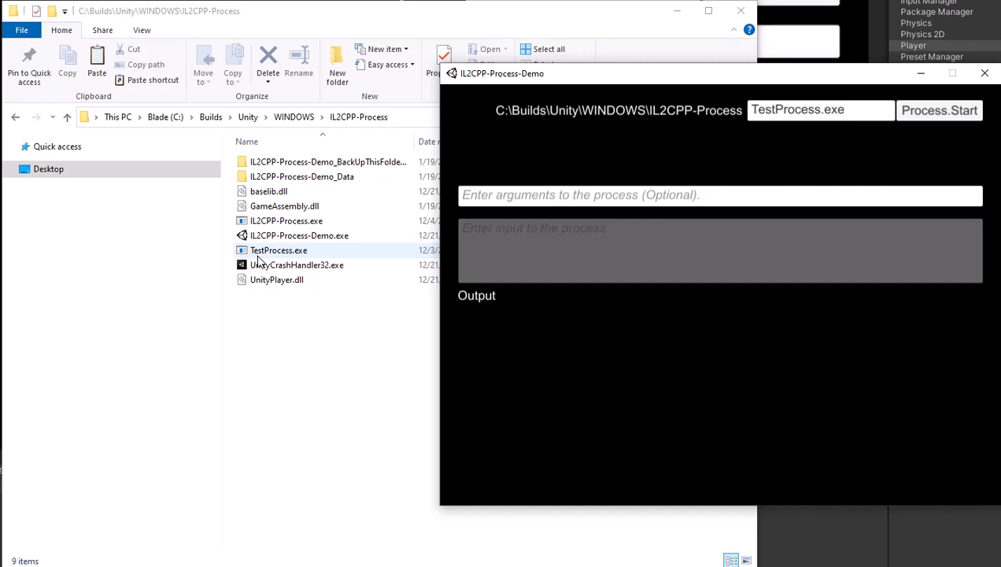
mouse_move(297, 255)
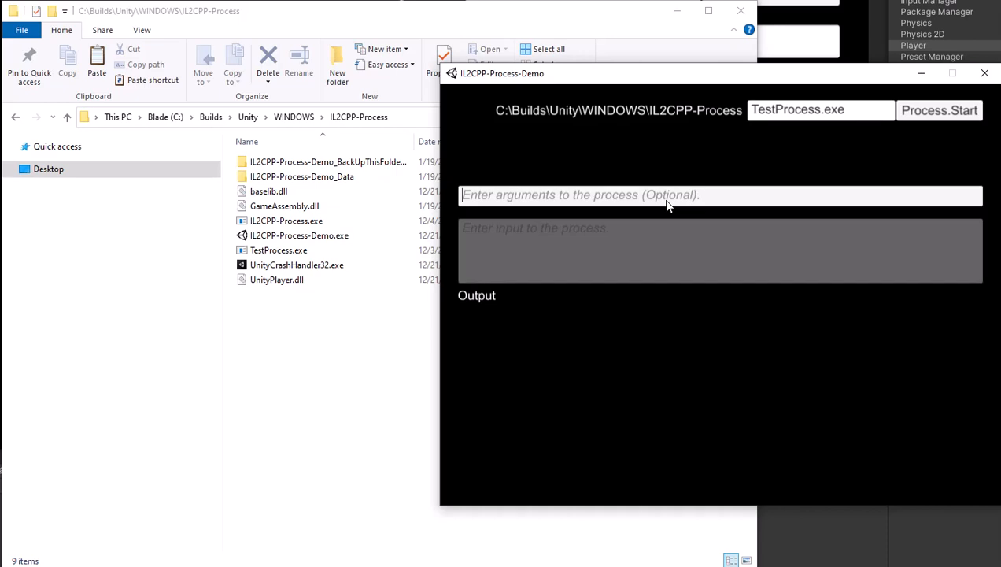
text(first)
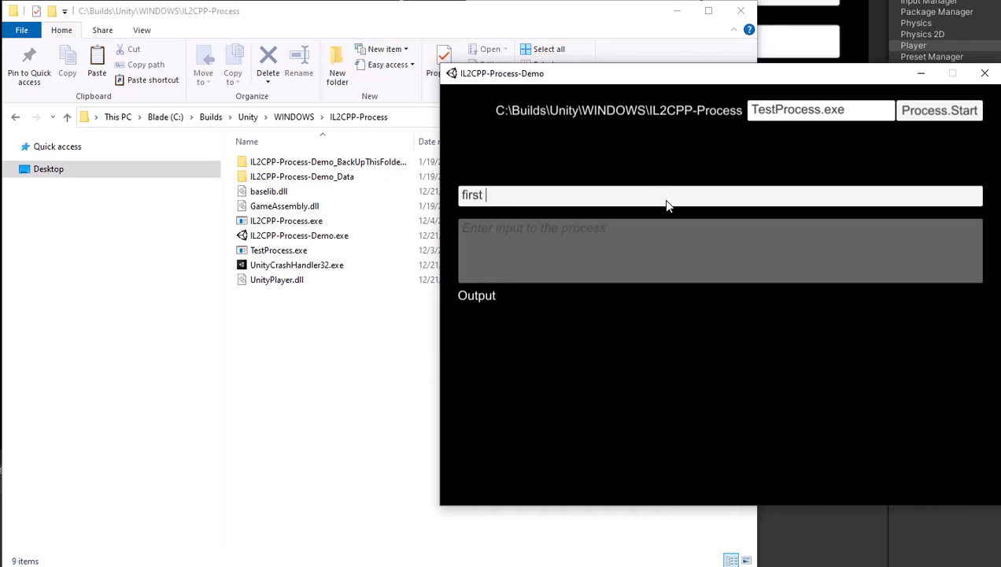
text(second)
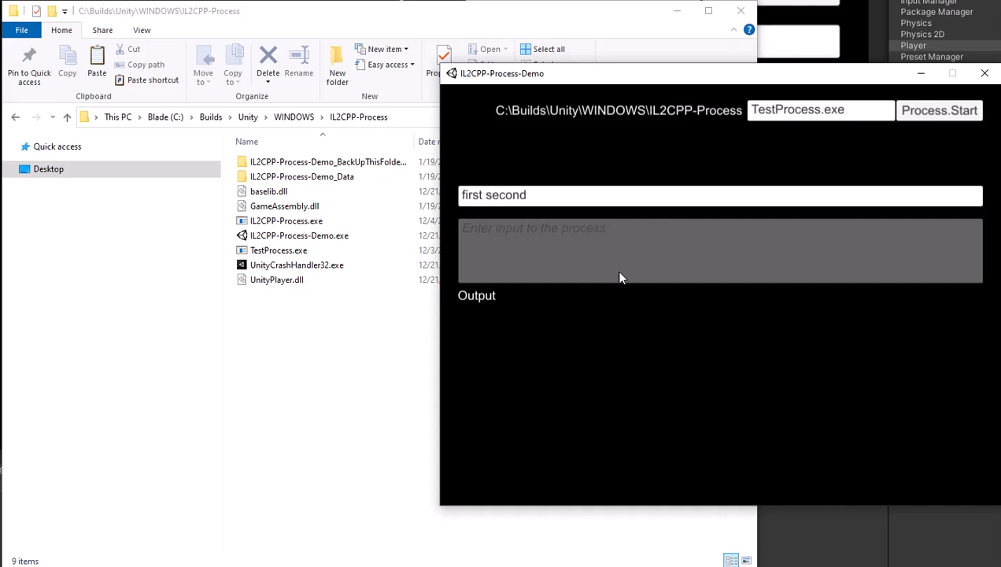
mouse_move(621, 254)
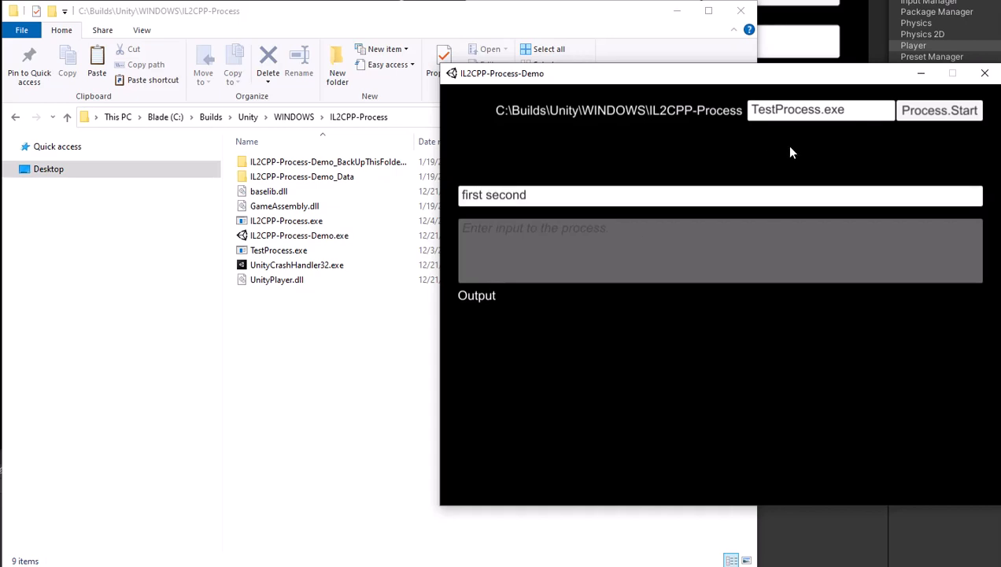
click(939, 110)
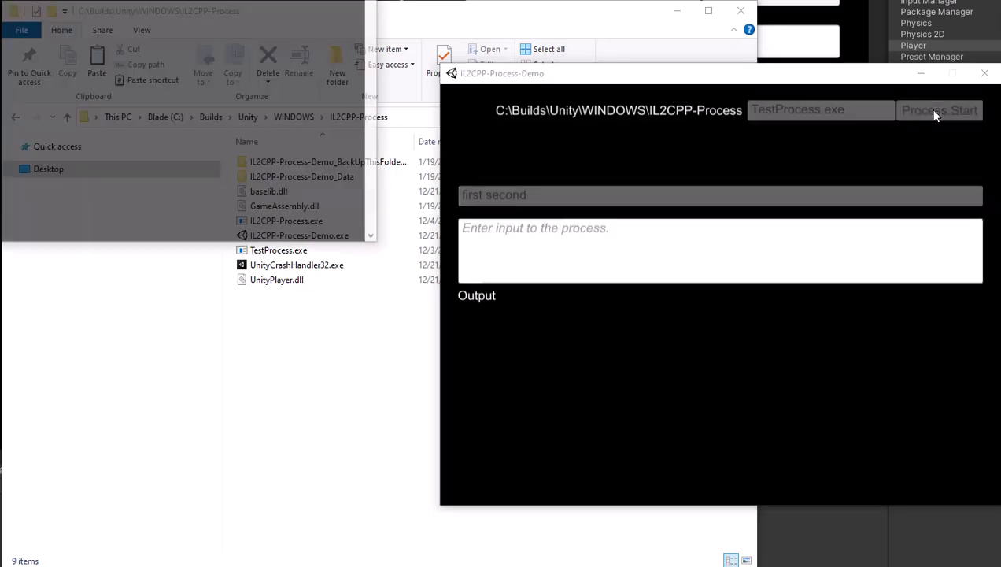
- Focus the process input box once TestProcess.exe prints ARG: first and ARG: second
click(939, 110)
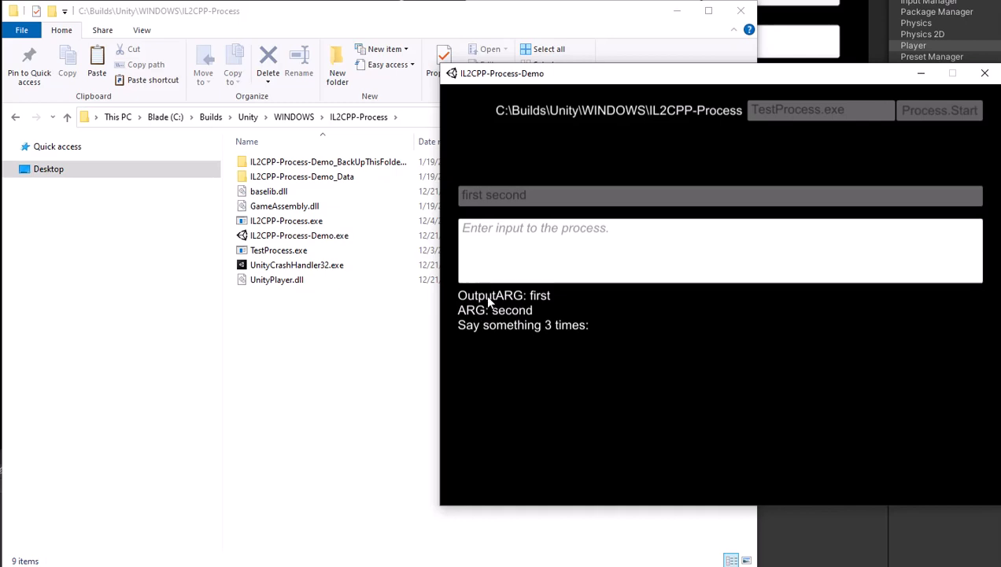
mouse_move(535, 307)
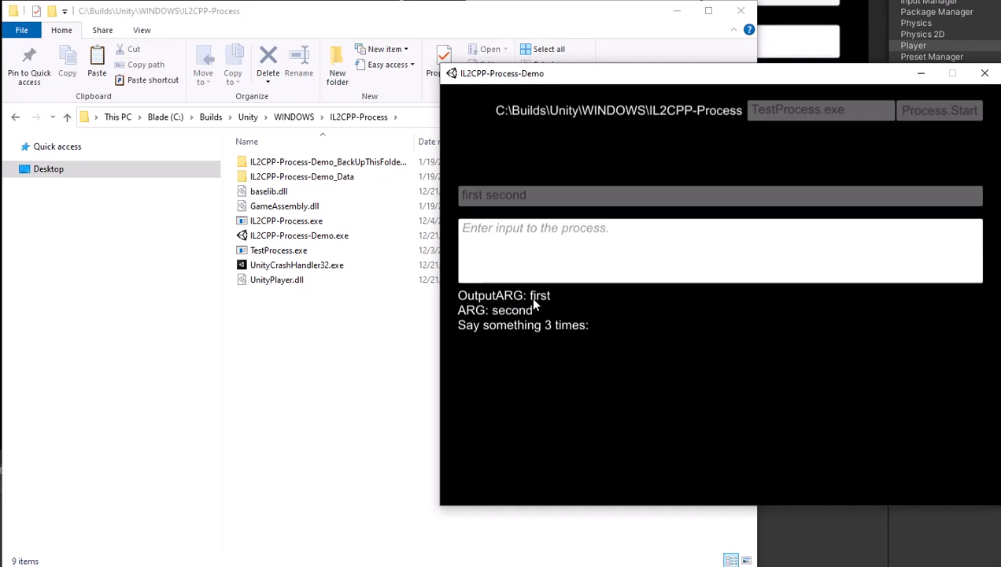
mouse_move(571, 342)
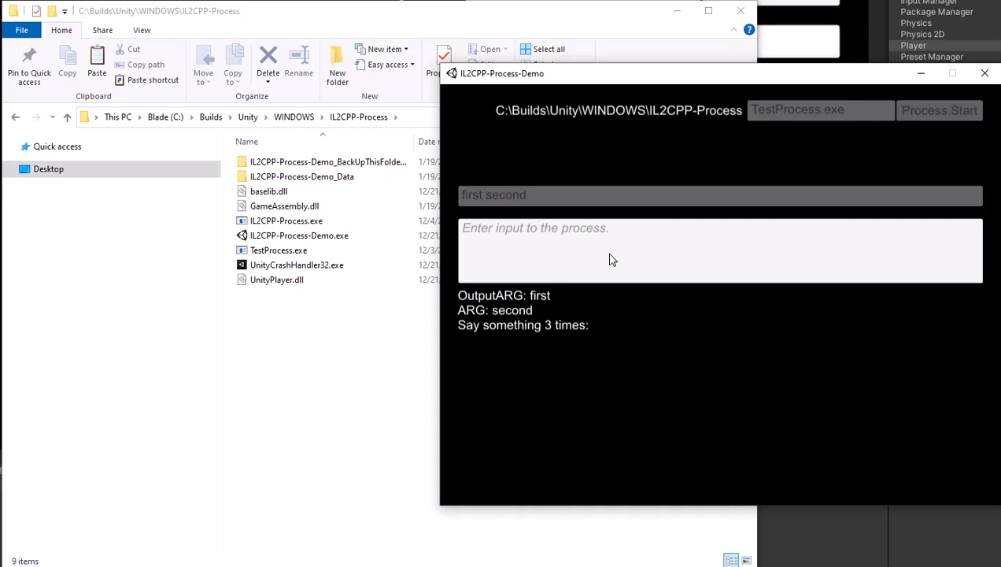
- Send 'first input', 'second input' and 'third input' to TestProcess.exe
text(first input)
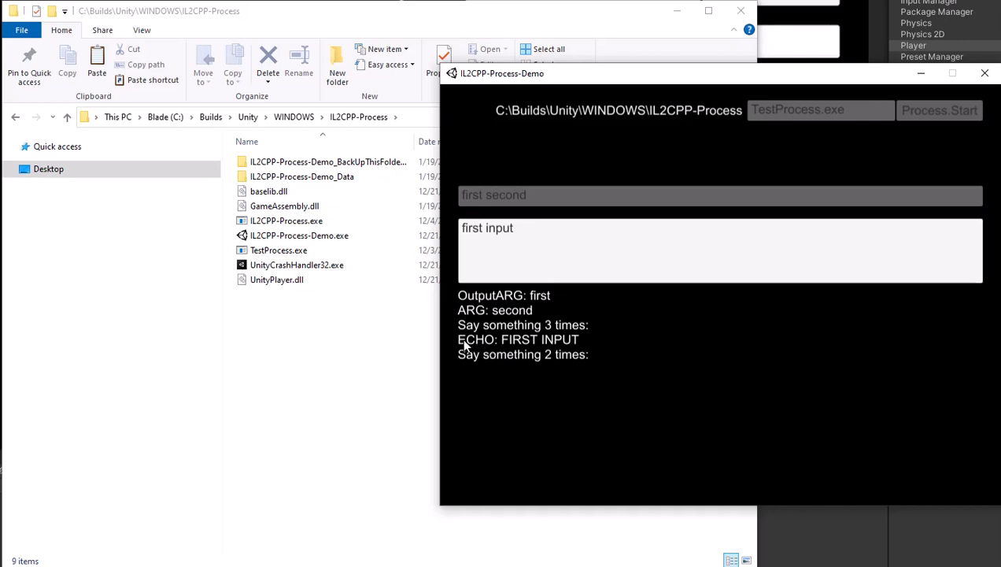
mouse_move(557, 326)
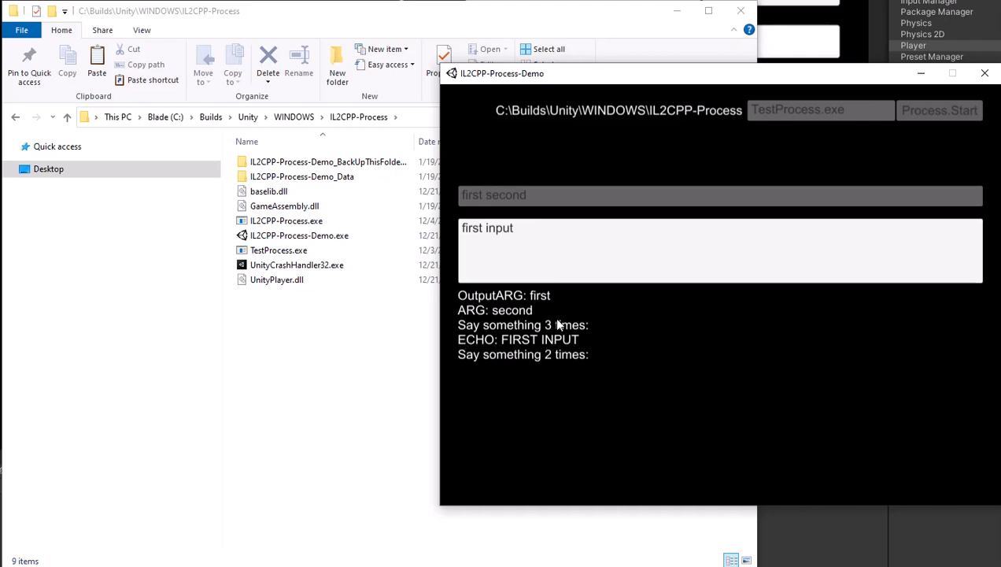
text(seco)
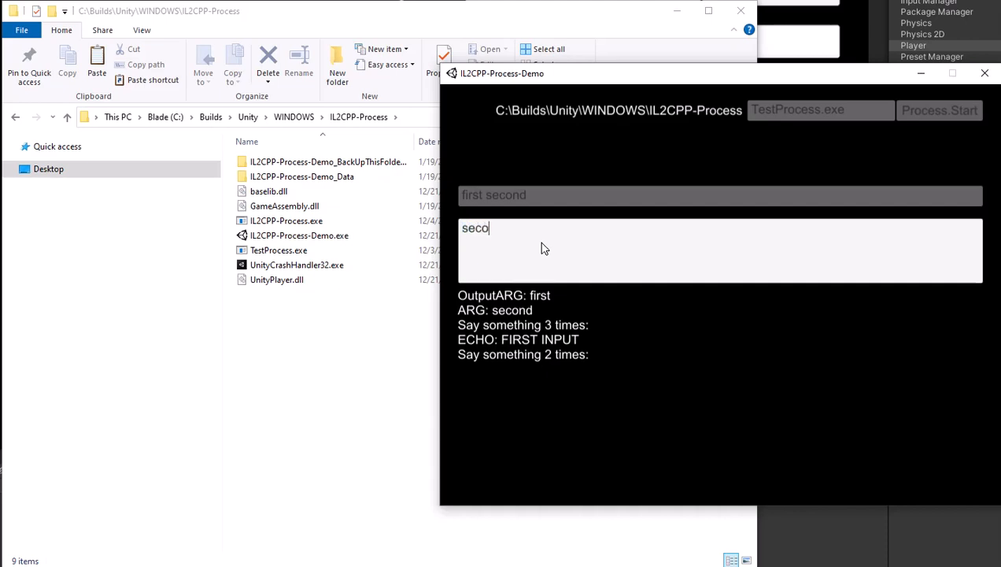
text(nd input)
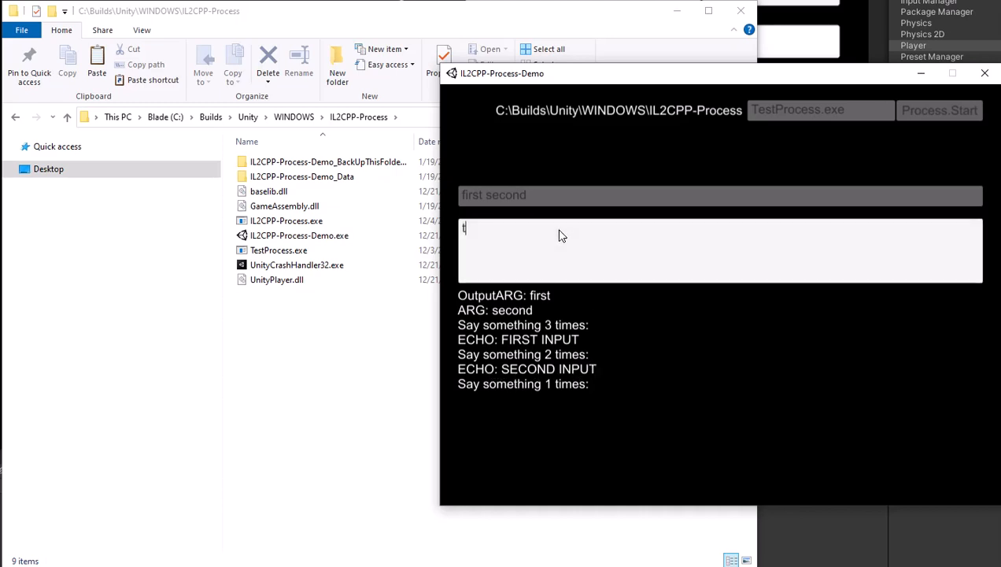
text(hird input)
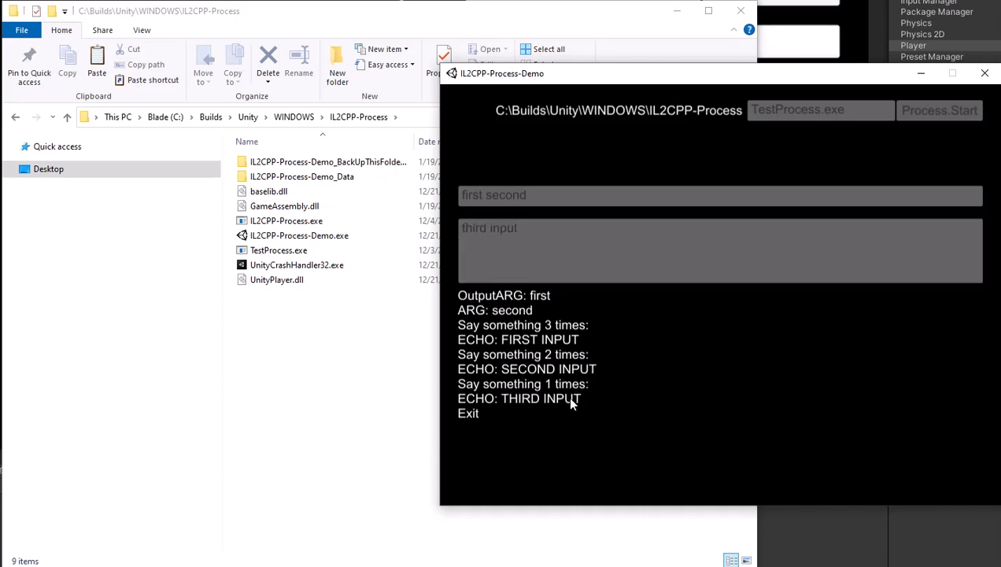
mouse_move(567, 336)
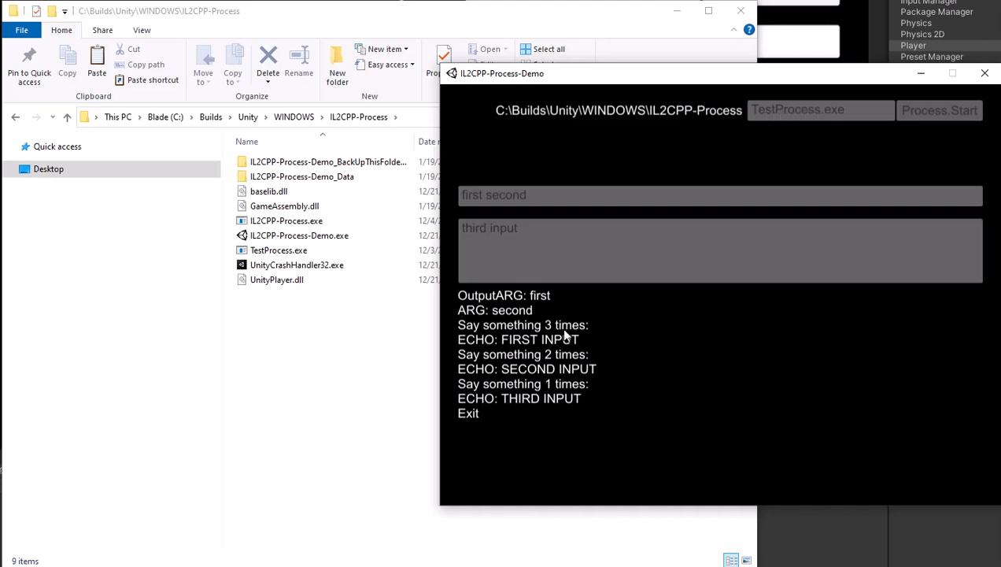
mouse_move(637, 333)
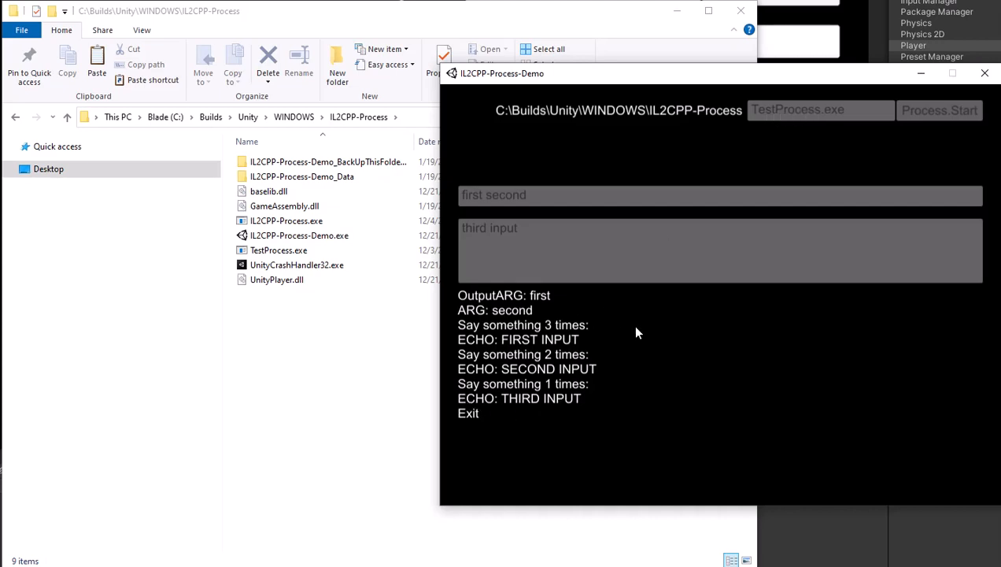
mouse_move(633, 175)
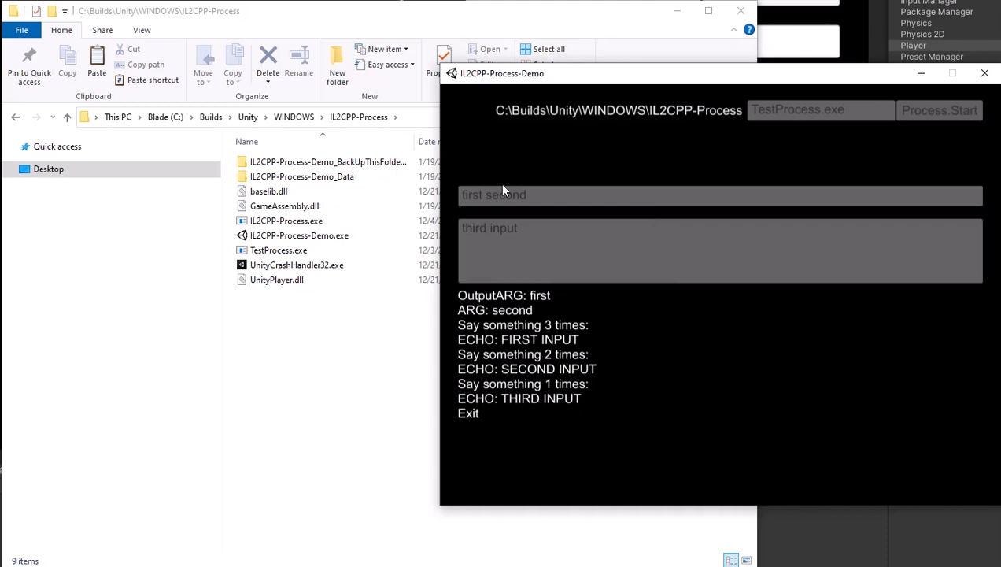
mouse_move(579, 249)
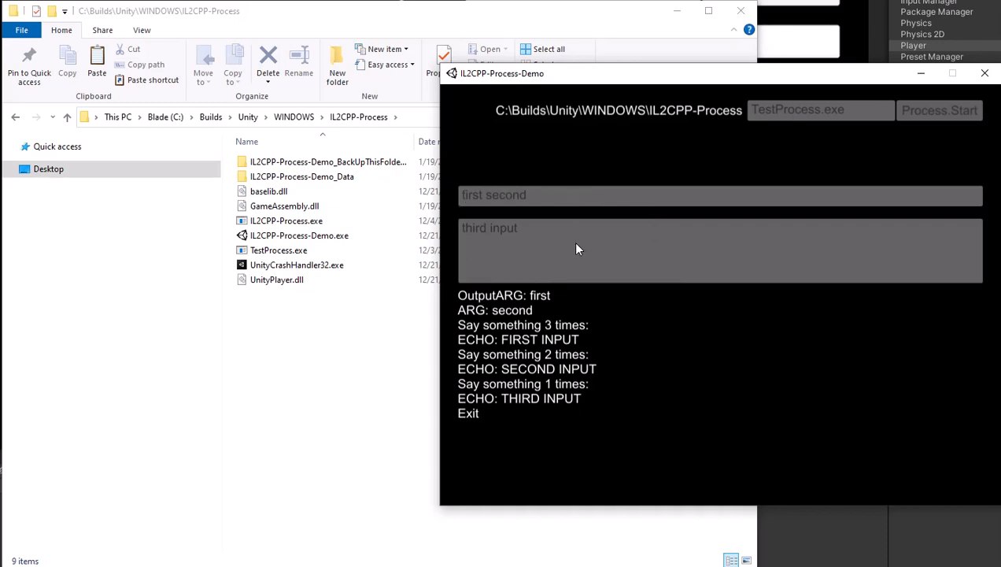
mouse_move(425, 281)
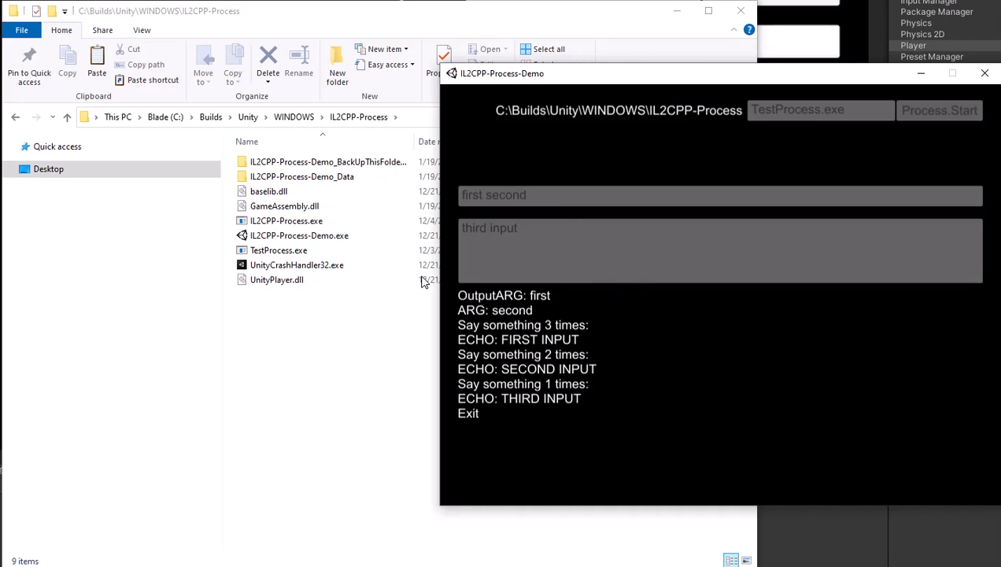